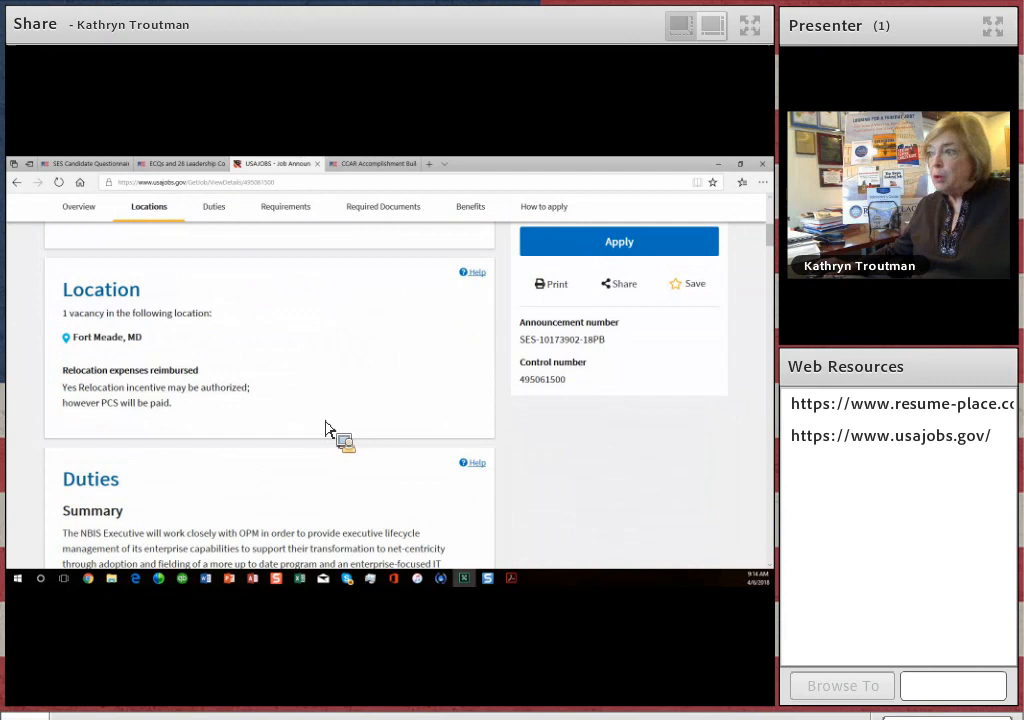
Step: Open the announcement's Requirements section and scroll to the Executive Core Qualifications instructions
left_click(285, 206)
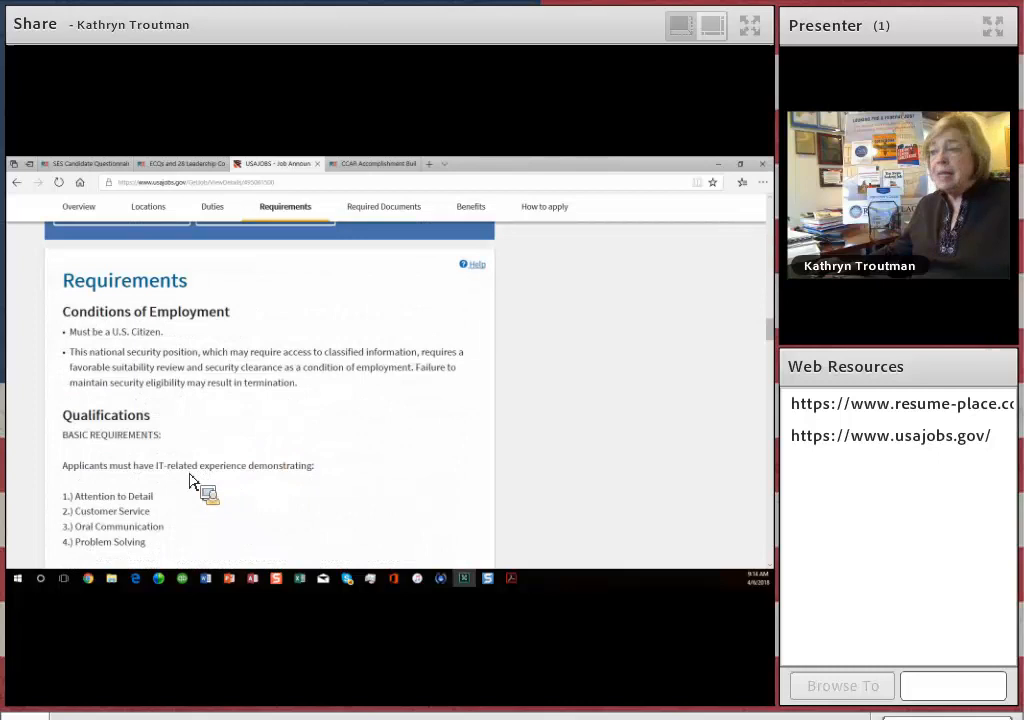
scroll("down", 3)
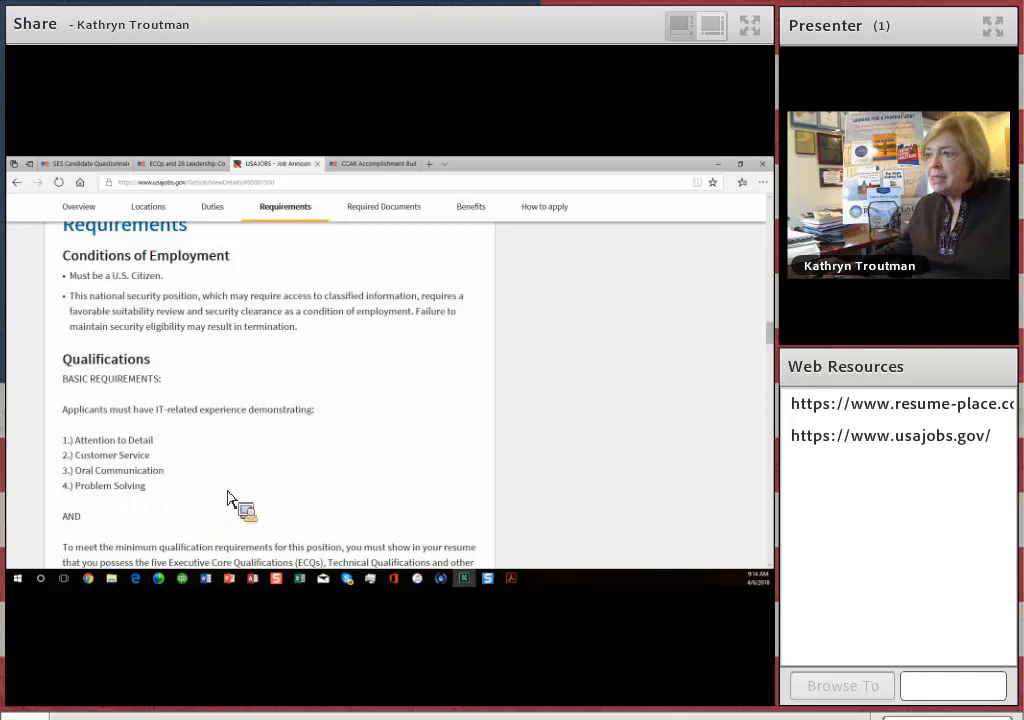
scroll("down", 3)
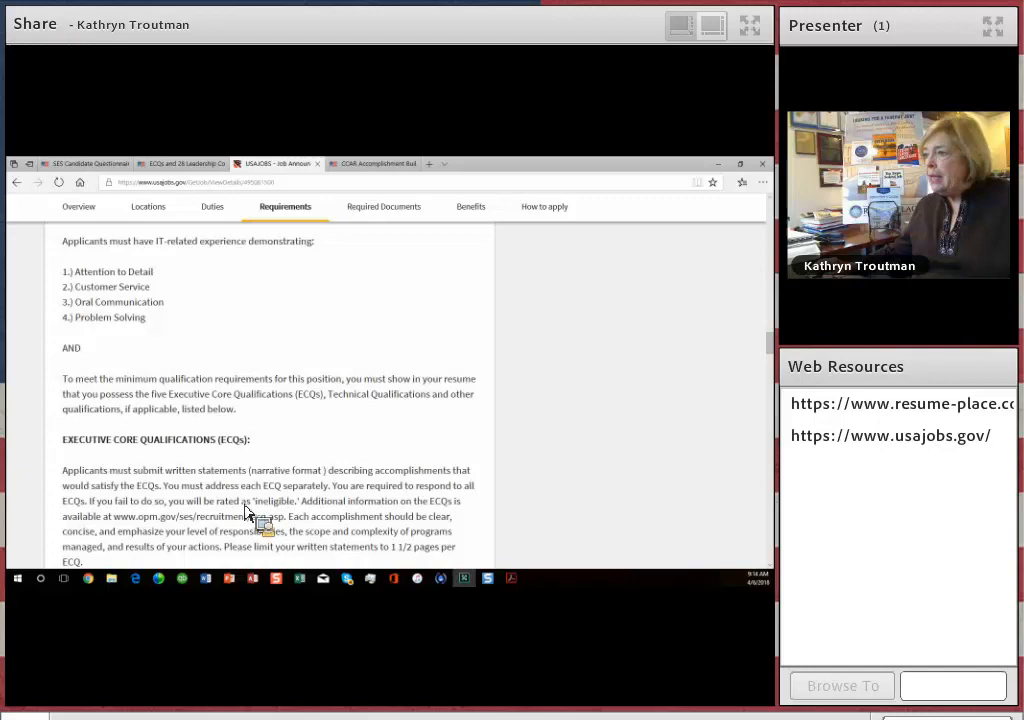
Step: Scroll past ECQ 1 and ECQ 2 to the Mandatory Technical Qualifications section
scroll("down", 3)
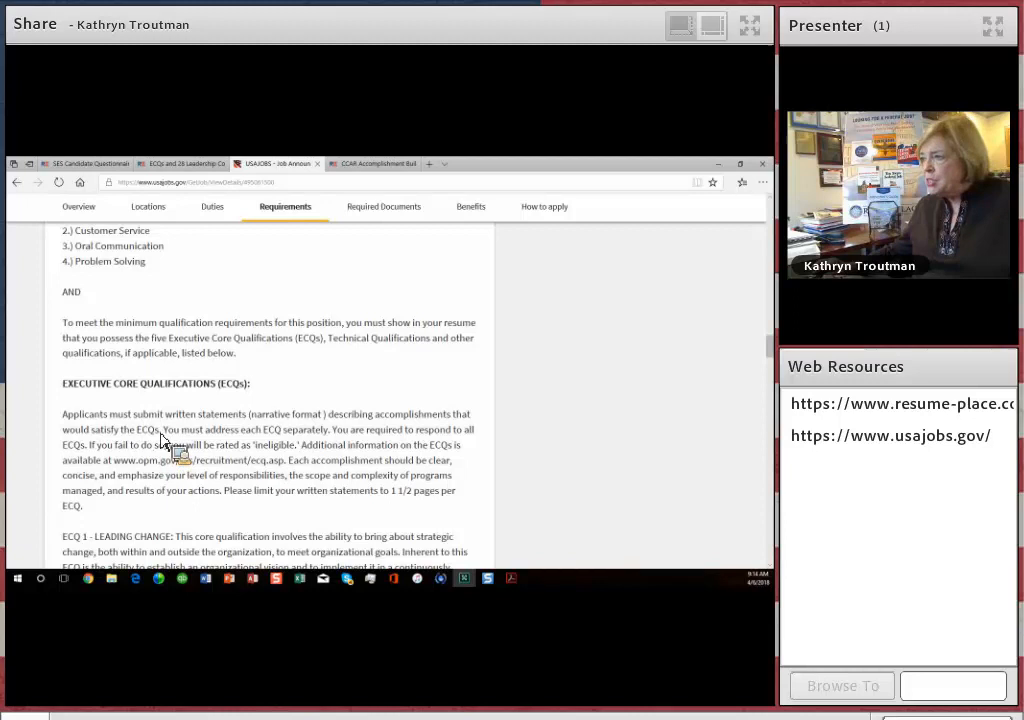
mouse_move(250, 495)
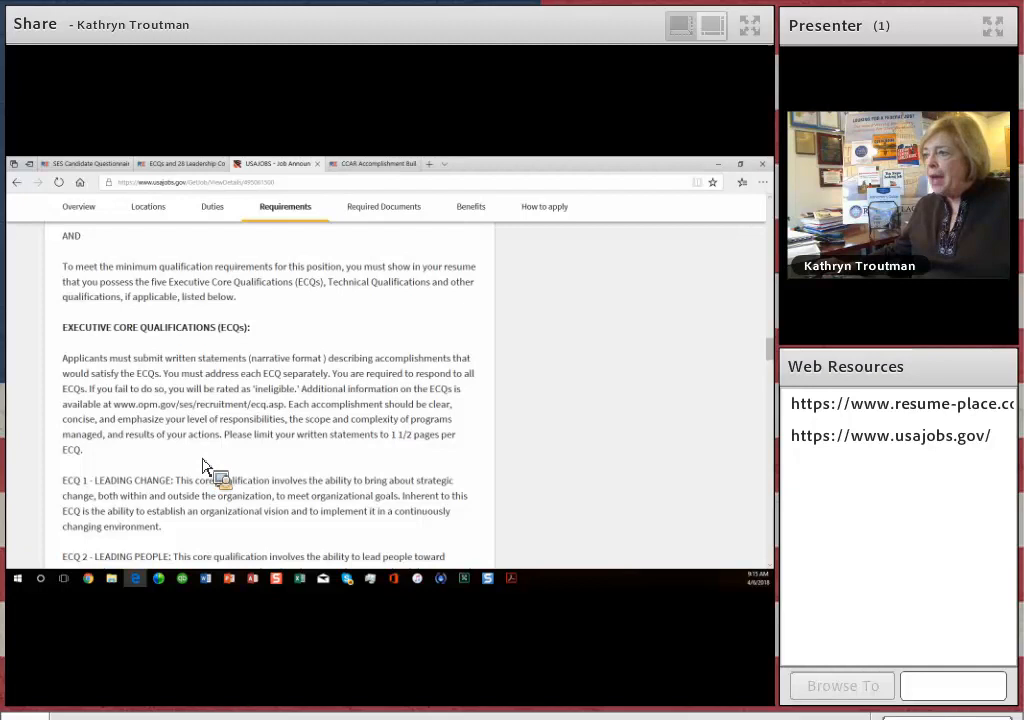
scroll("down", 3)
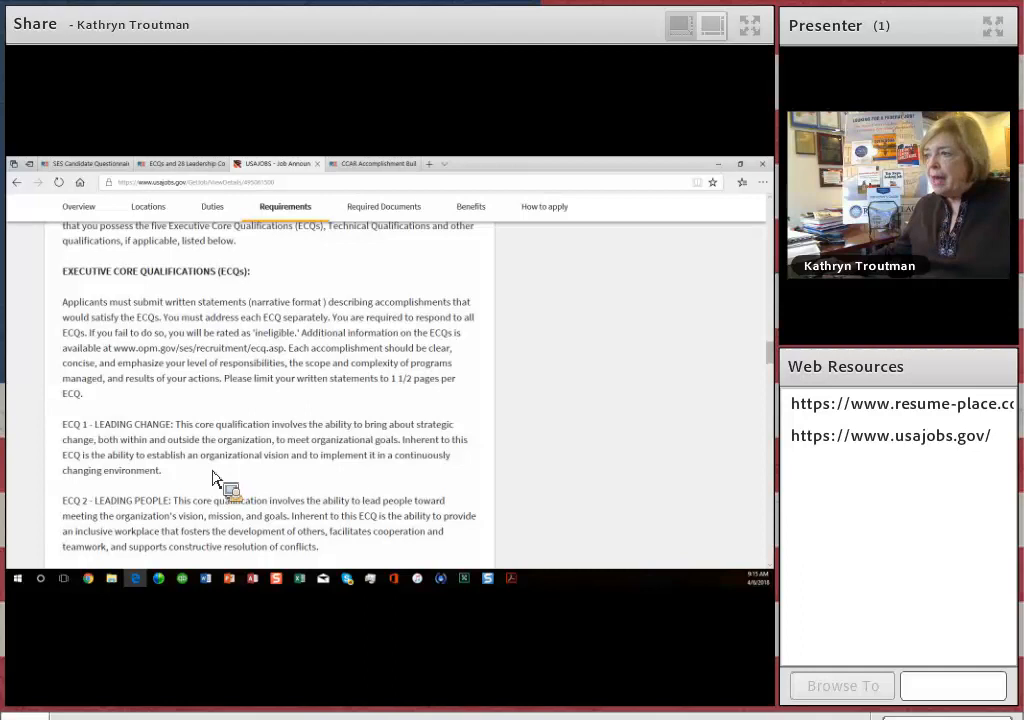
scroll("down", 3)
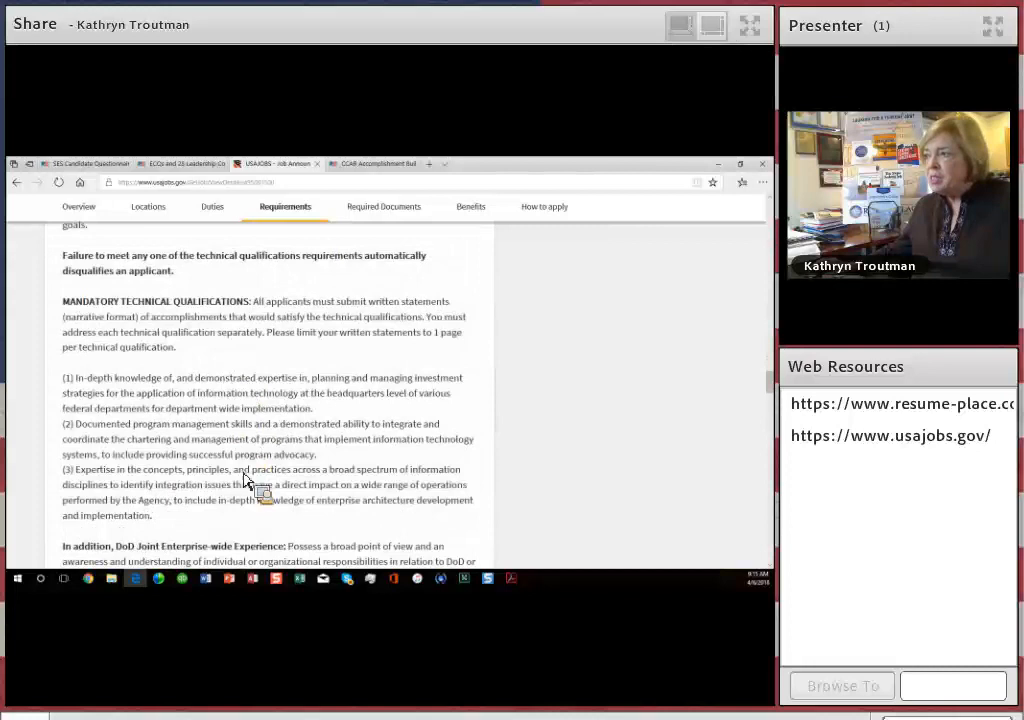
scroll("down", 3)
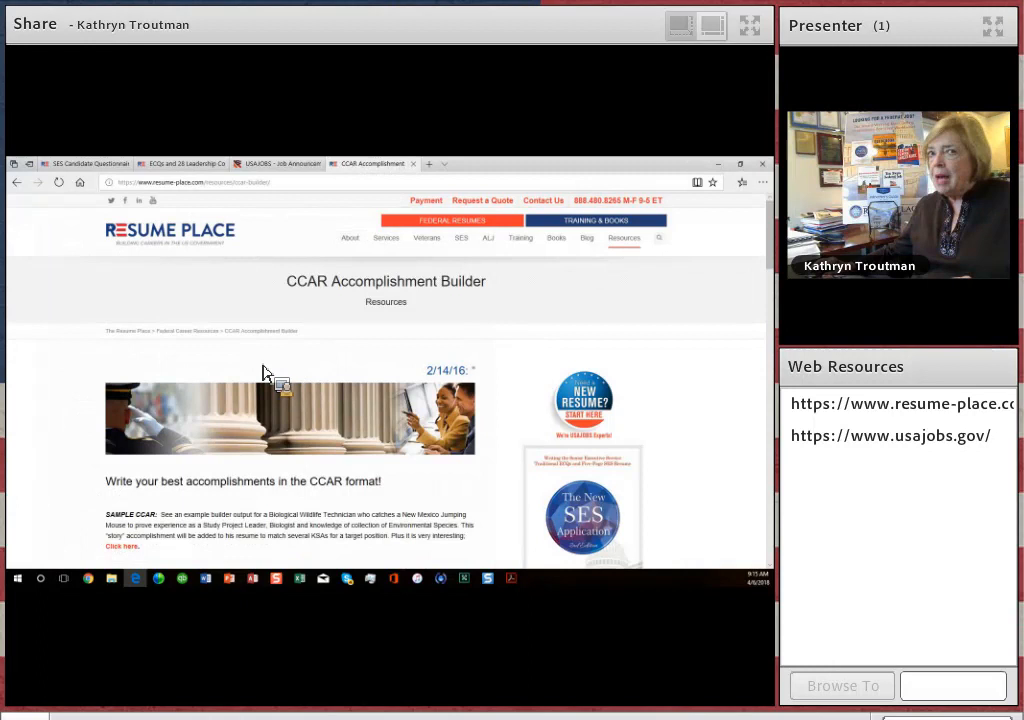
Step: Scroll the CCAR Accomplishment Builder to the Agency Name, Candidate and Story Title fields
scroll("down", 3)
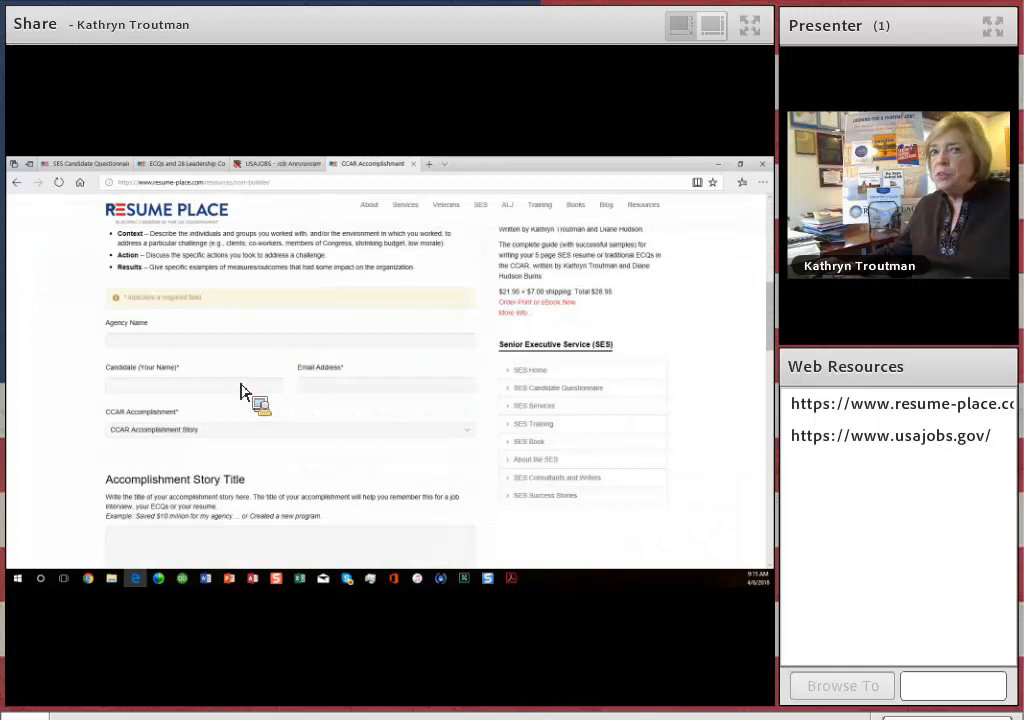
scroll("down", 3)
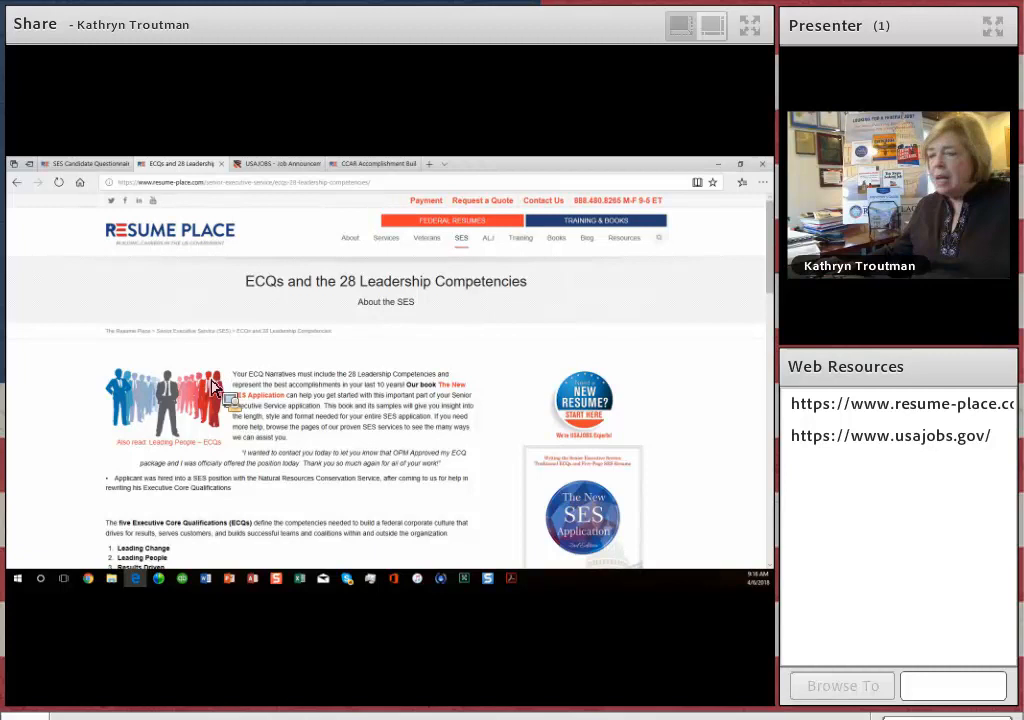
Step: Scroll through the Leading Change, Leading People and Results Driven competency descriptions
scroll("down", 3)
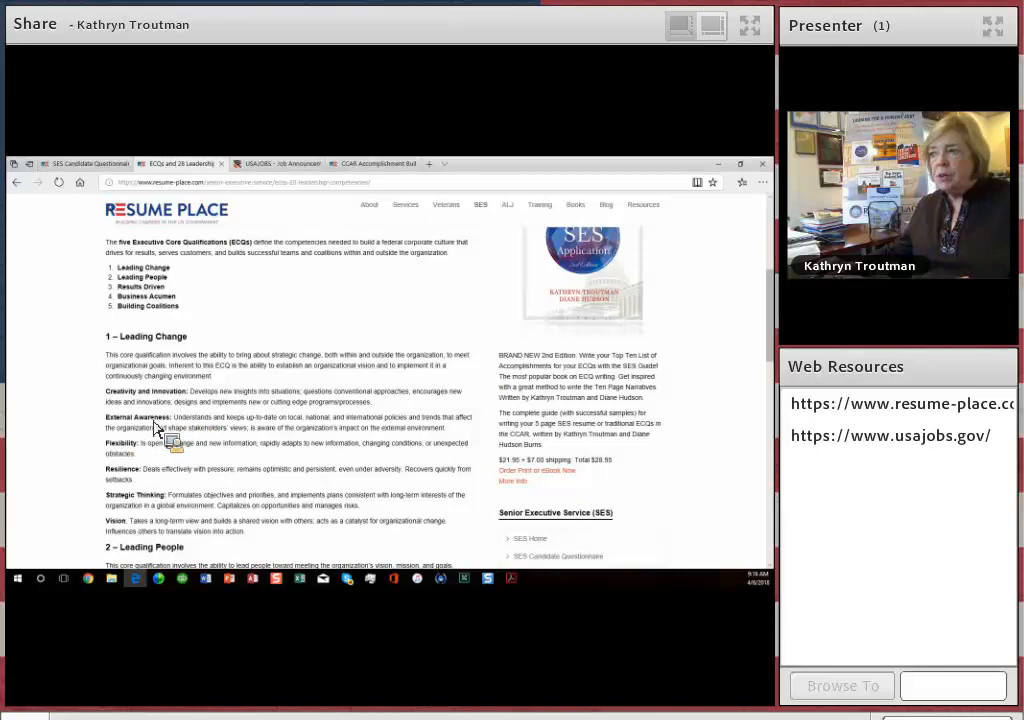
scroll("down", 3)
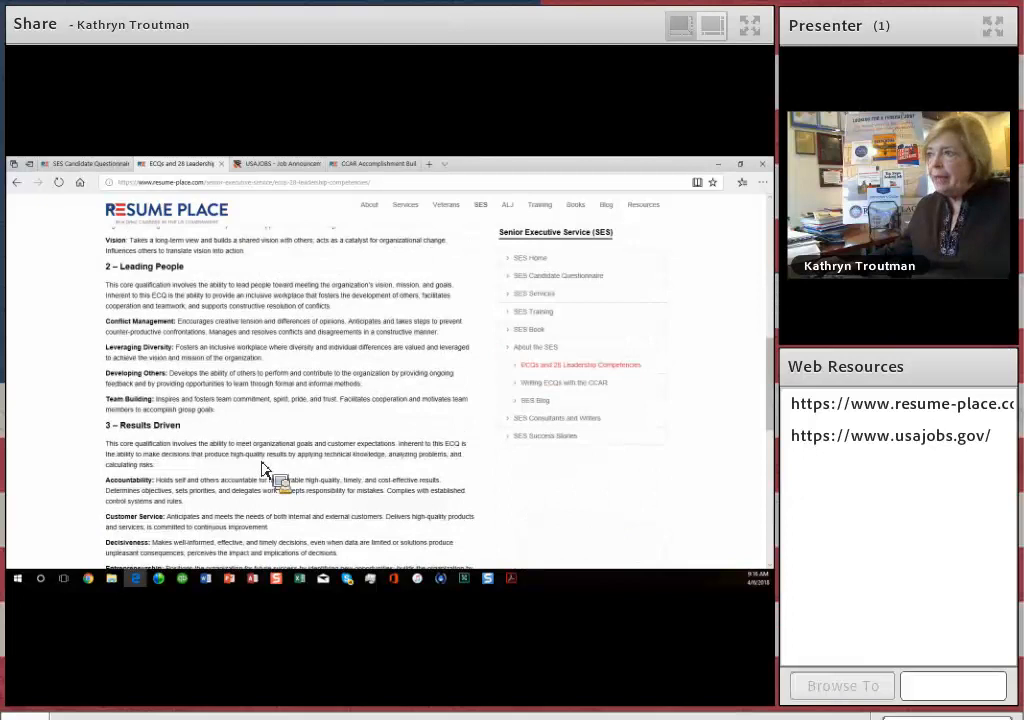